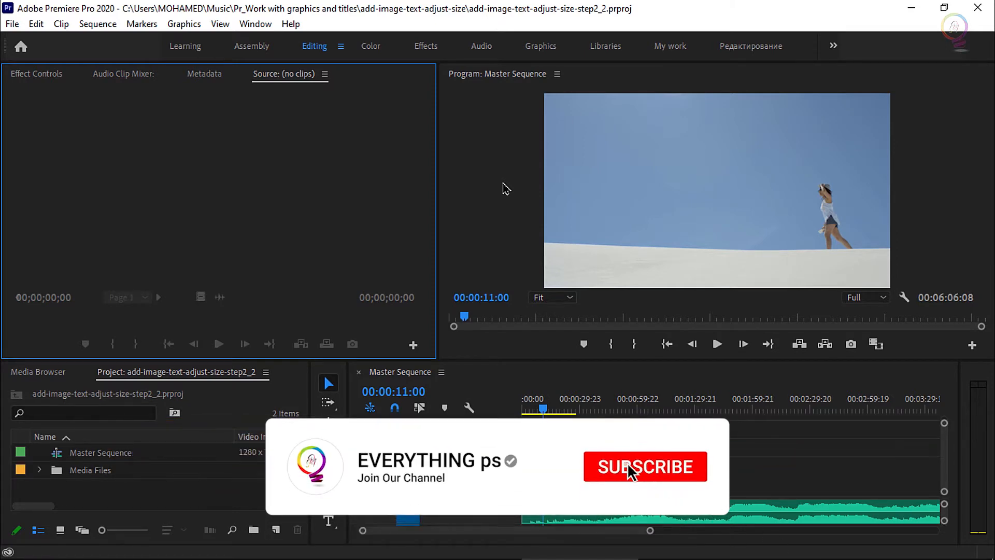
Step: Switch to the Graphics workspace and reset it to its saved layout
click(645, 467)
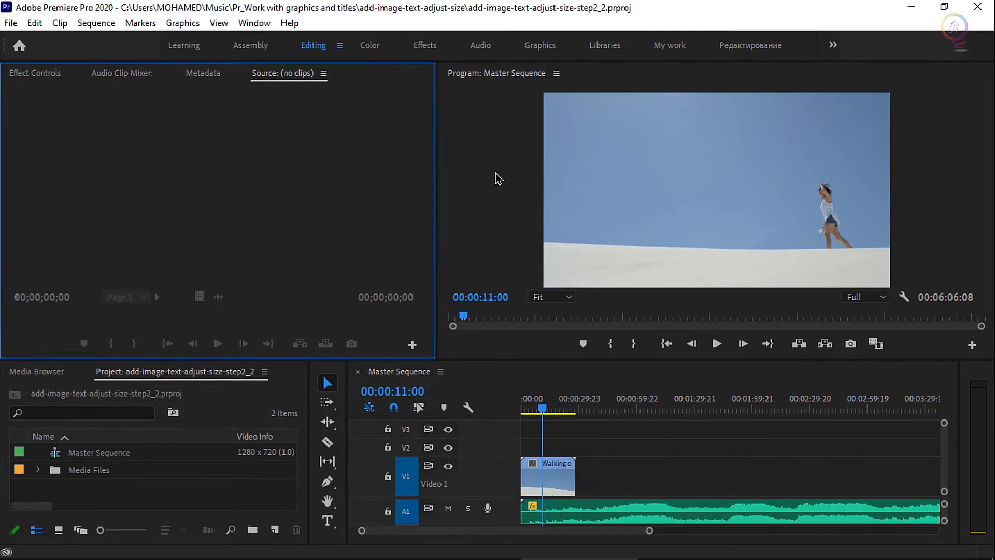
click(540, 45)
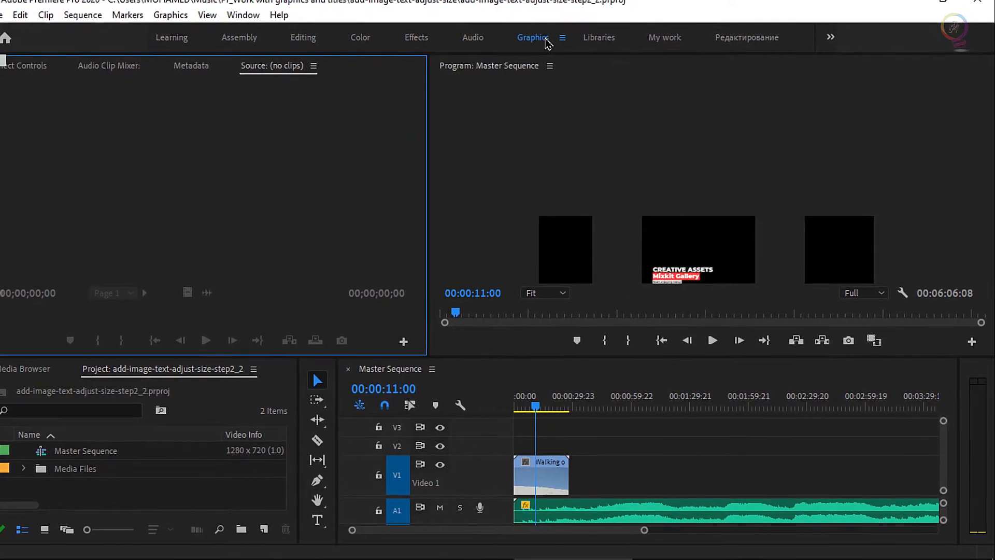
click(532, 36)
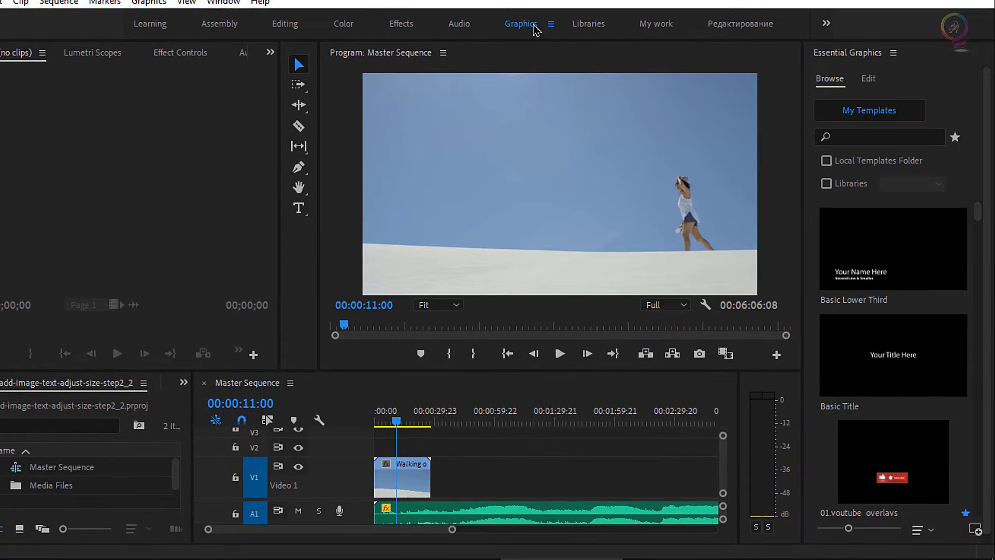
click(550, 24)
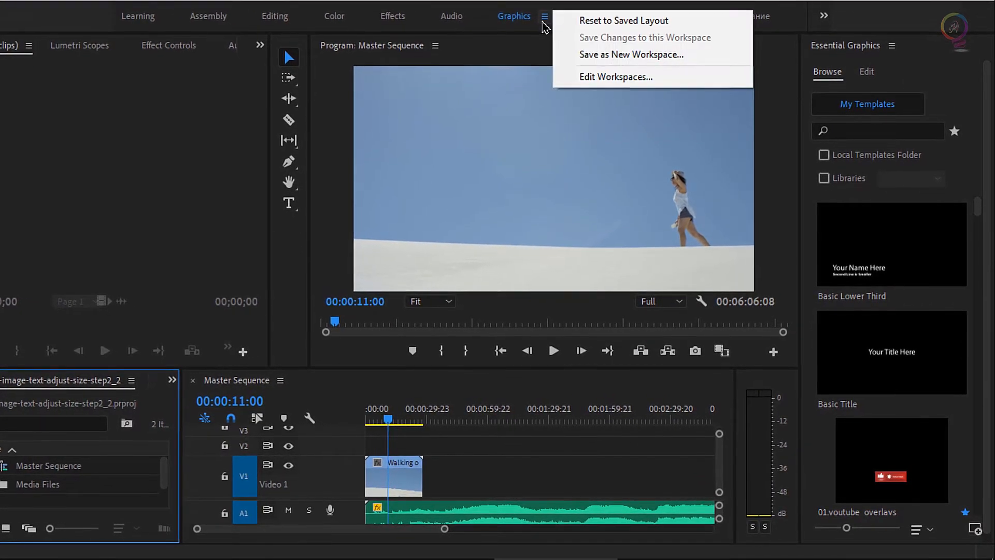
click(624, 20)
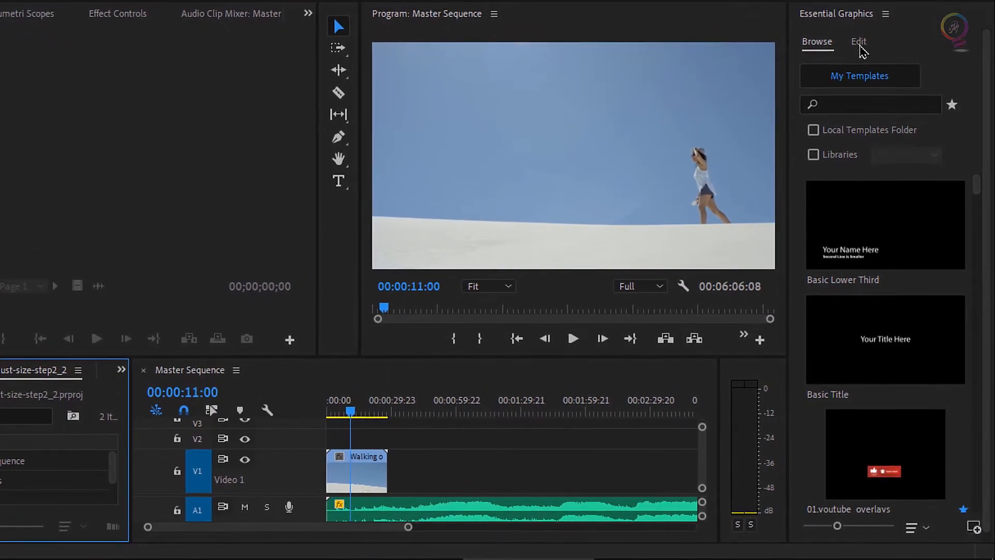
Step: Show the Essential Graphics Browse tab to look through the title templates
click(858, 41)
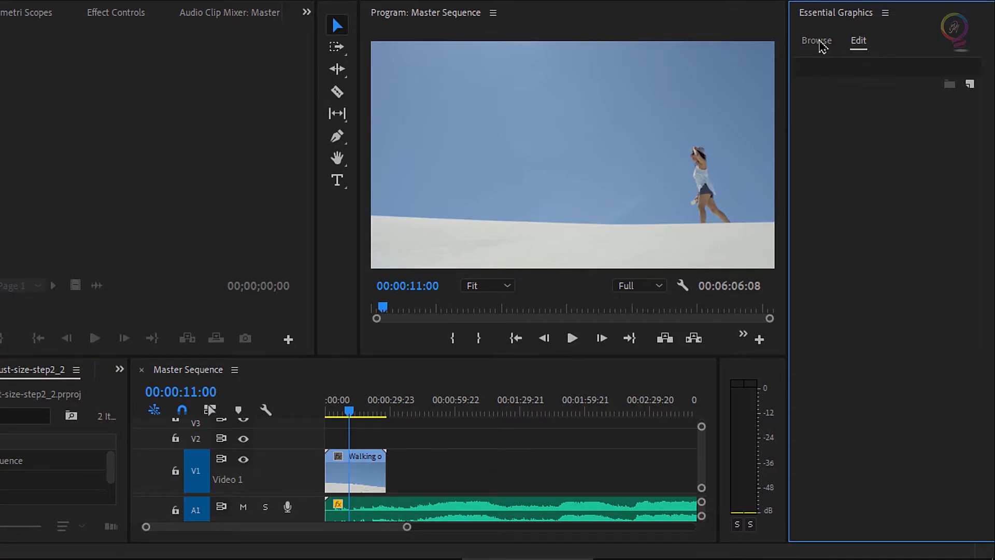
click(816, 40)
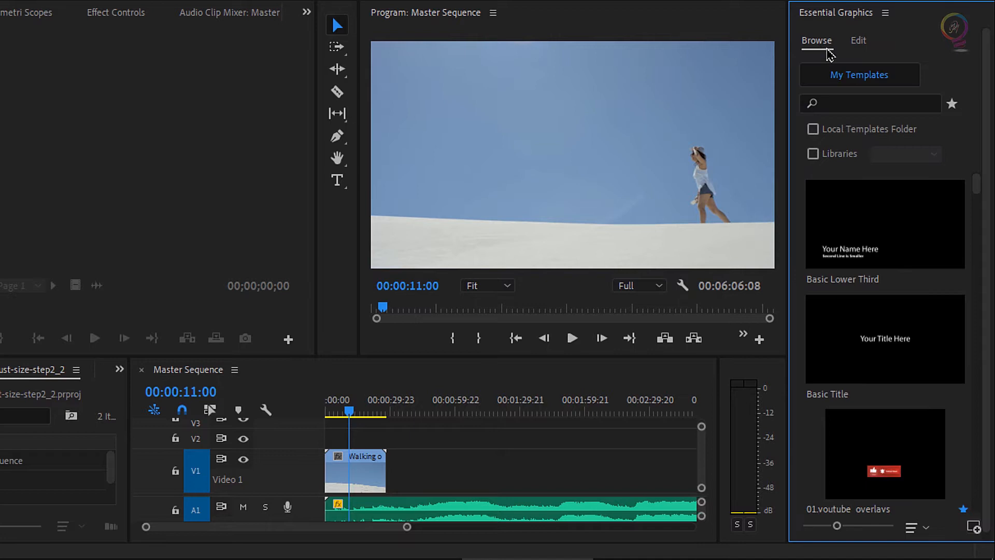
scroll(down, 3)
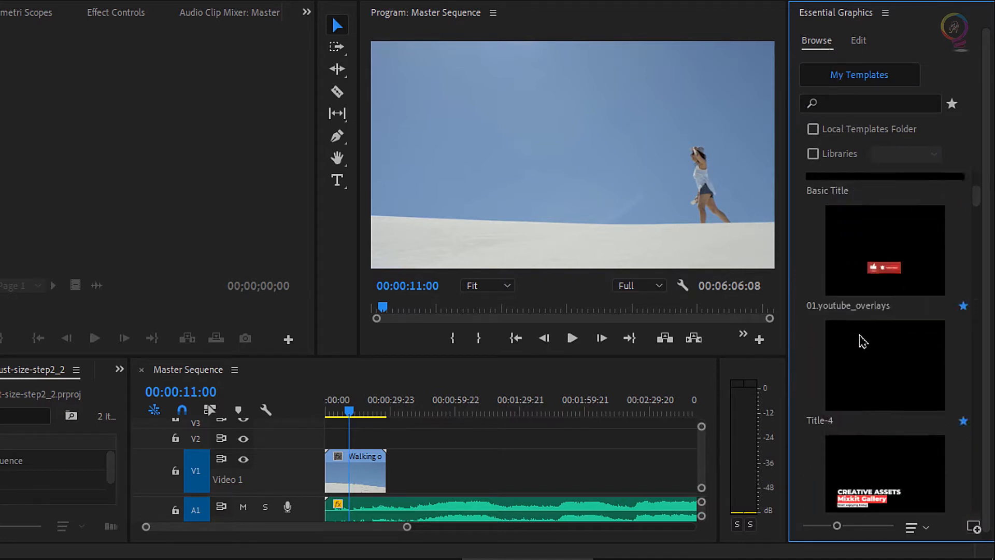
scroll(up, 3)
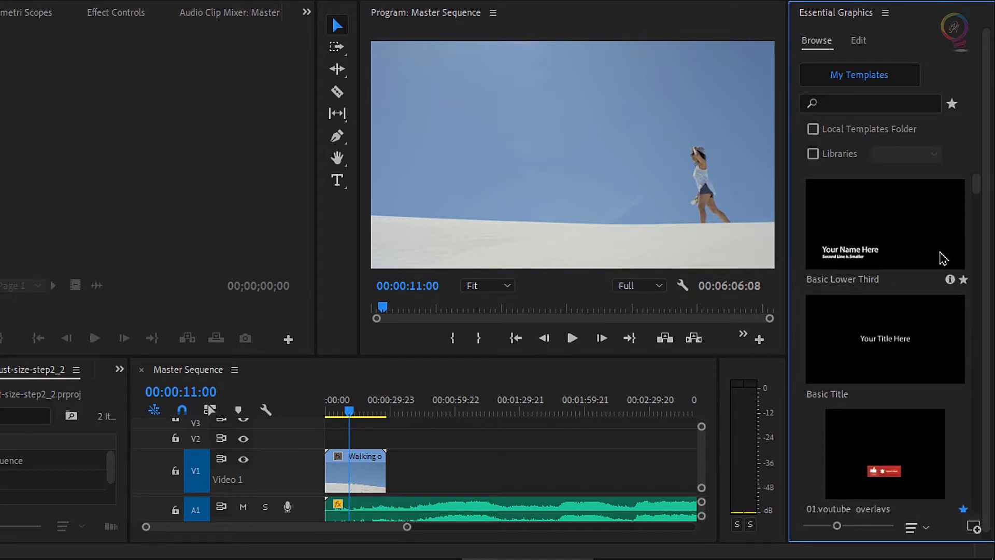
mouse_move(901, 246)
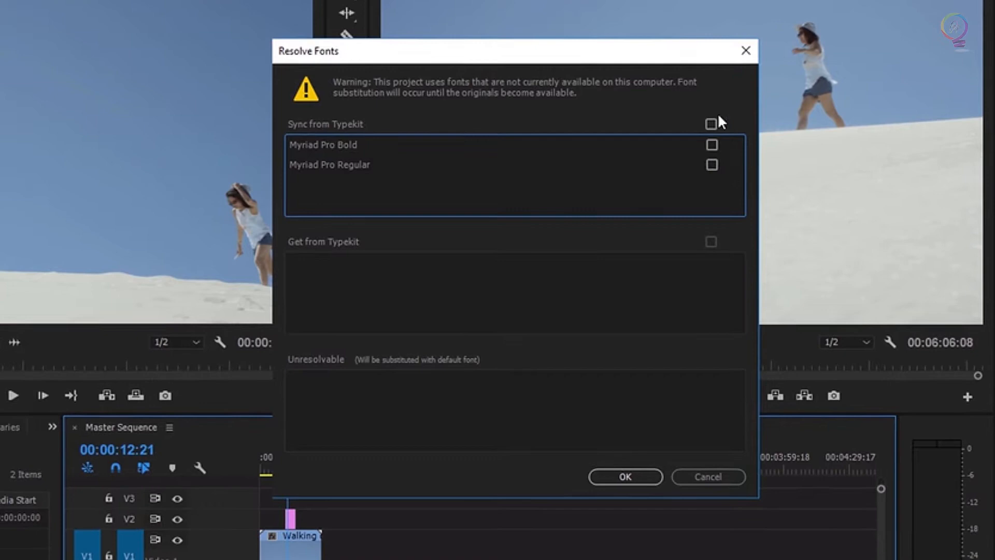
Step: Mark the missing Myriad Pro fonts for Typekit syncing and sync them
click(711, 124)
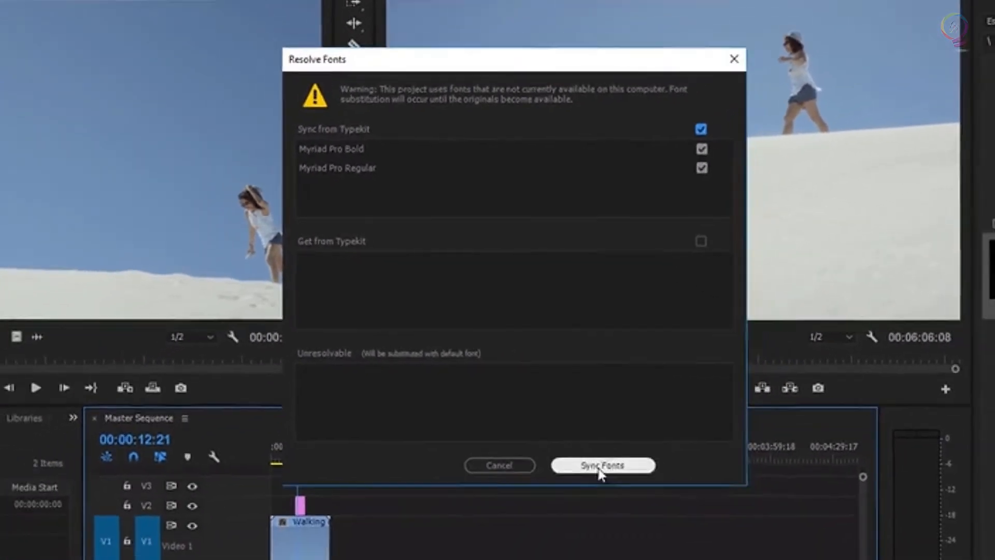
click(602, 465)
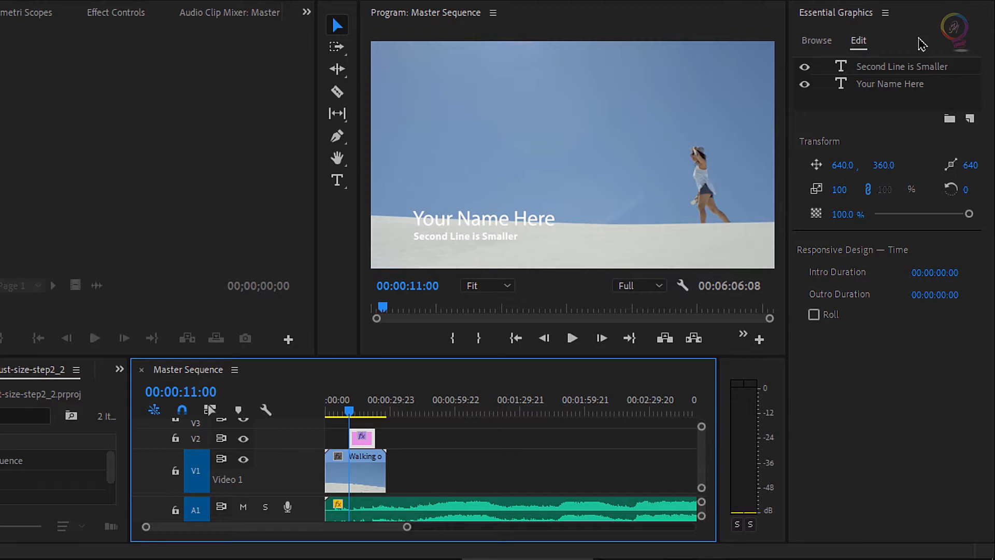
mouse_move(912, 157)
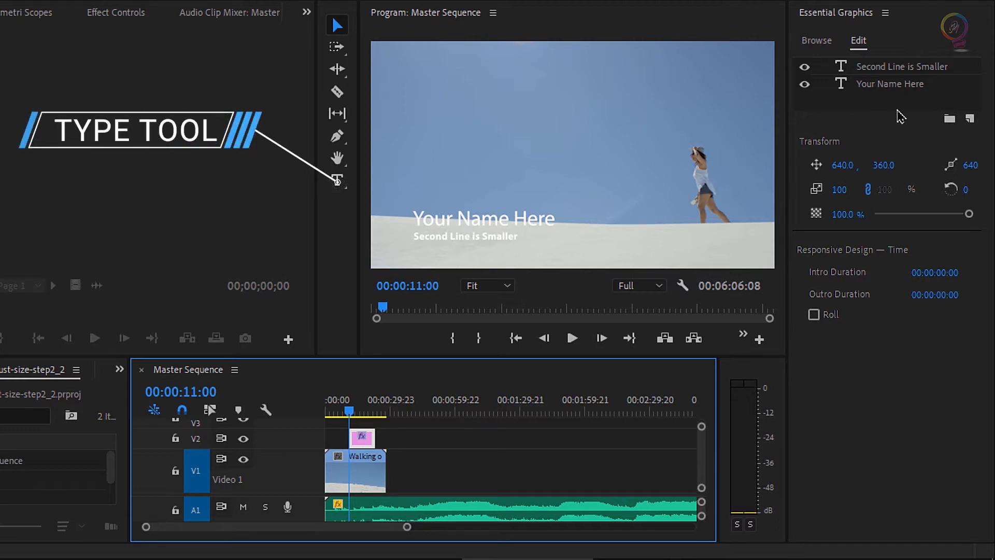
Step: Retype the title lines as 'EVERYTHING ps' and 'Travelogue' with the Type tool
click(336, 180)
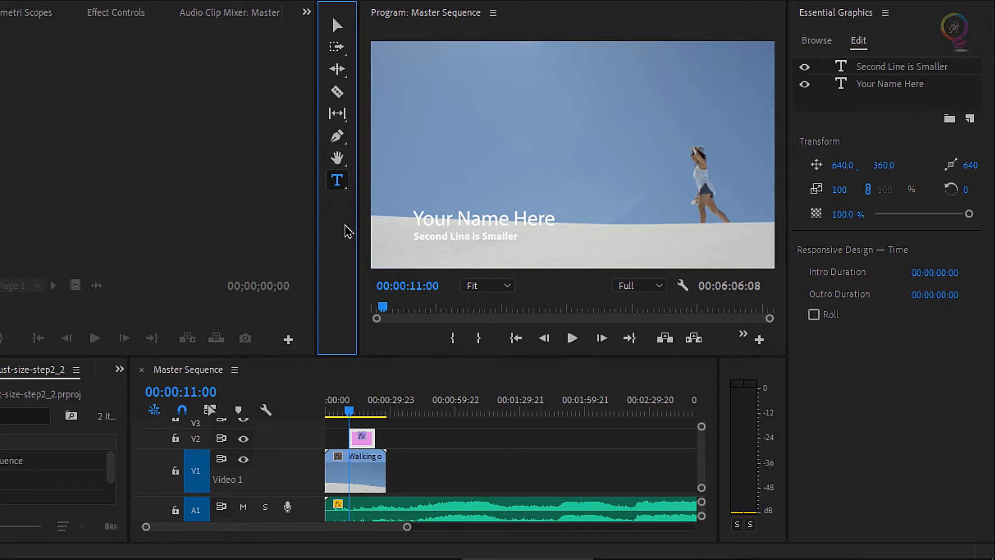
mouse_move(336, 265)
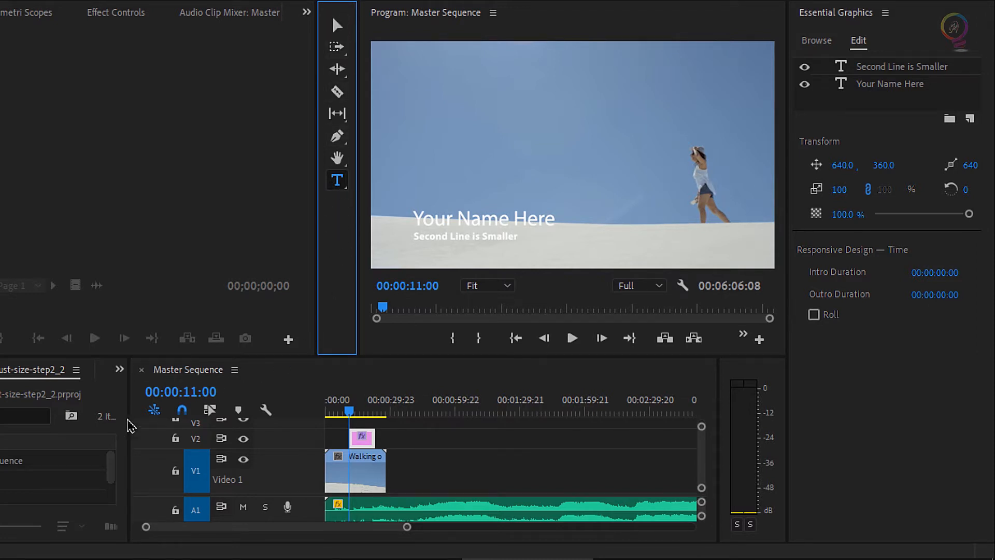
mouse_move(347, 312)
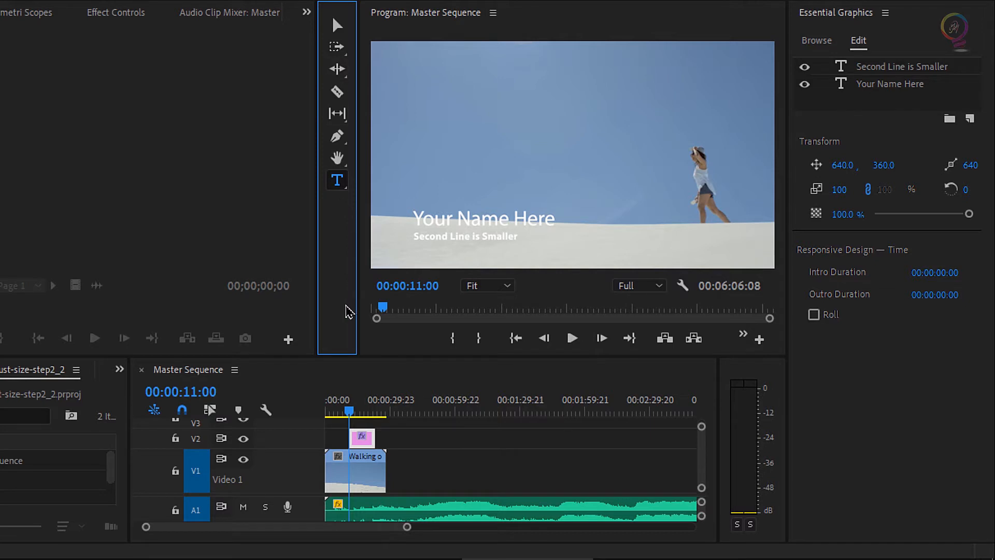
click(483, 218)
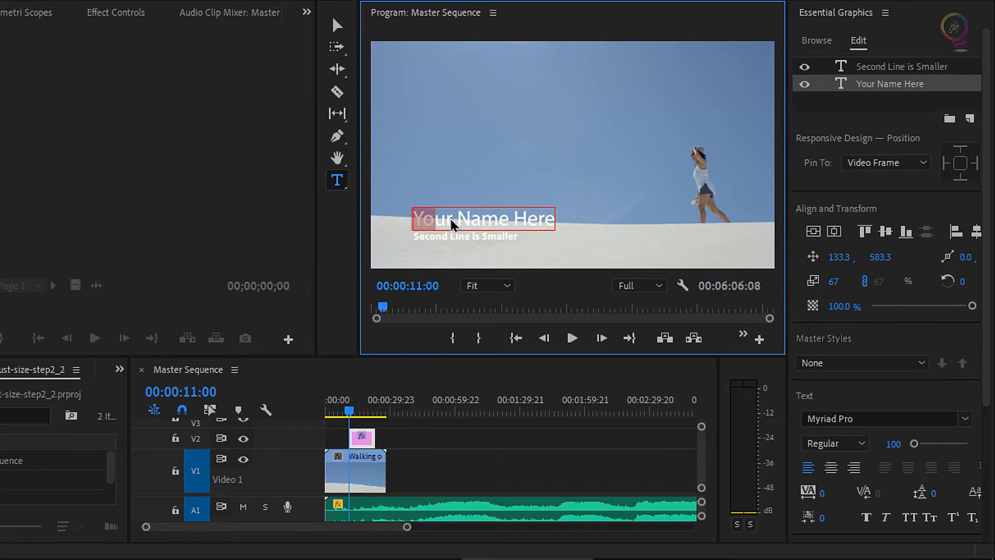
text(EVERYTHING ps)
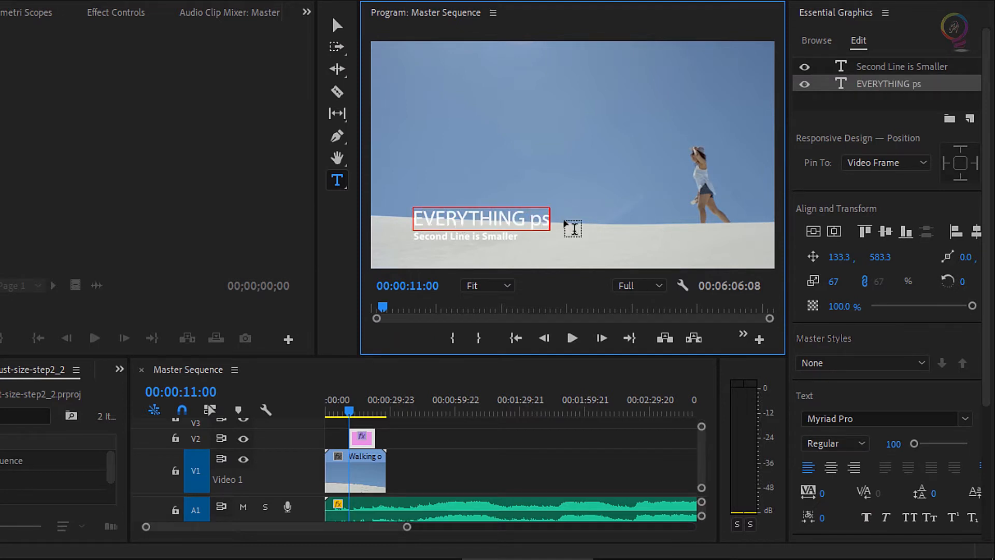
click(902, 66)
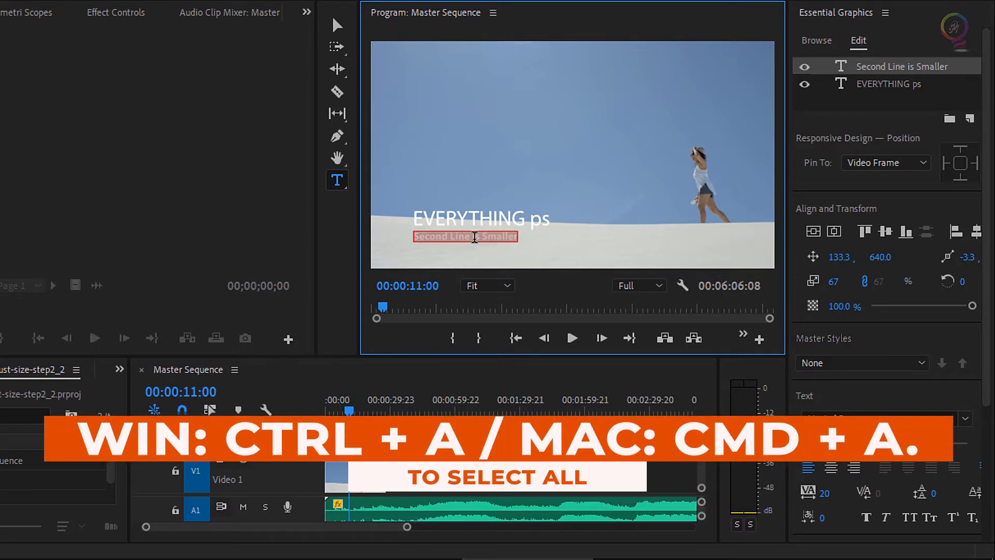
key(ctrl+a)
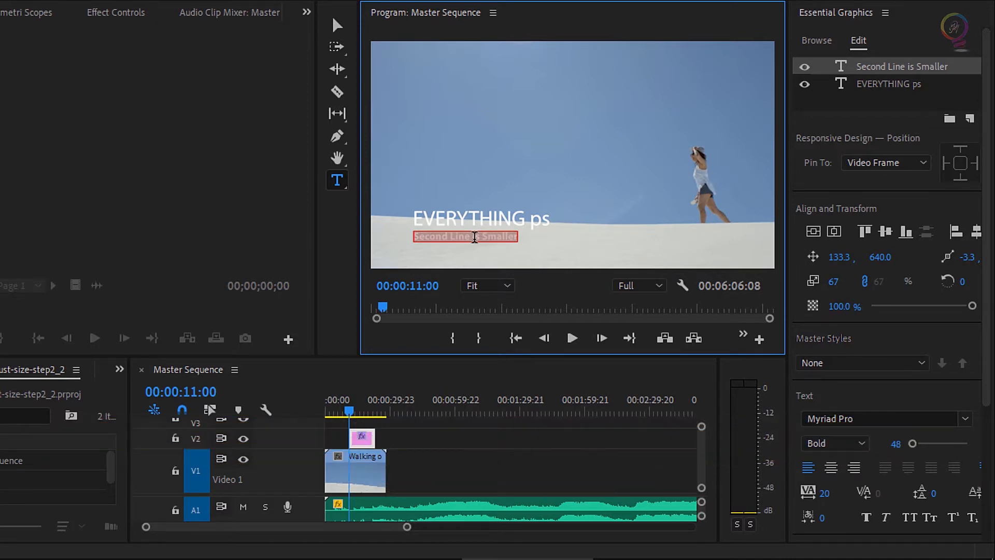
text(Travelogue)
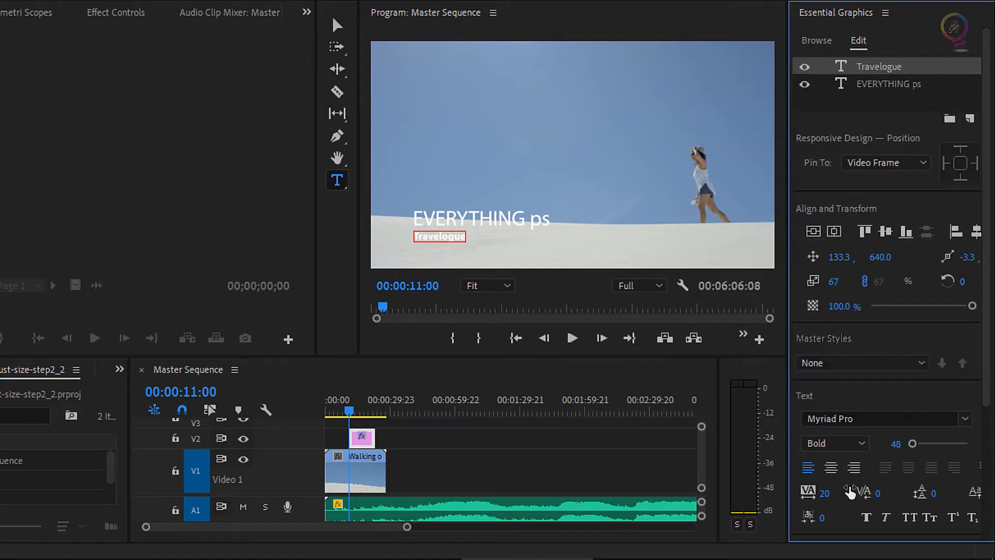
scroll(down, 3)
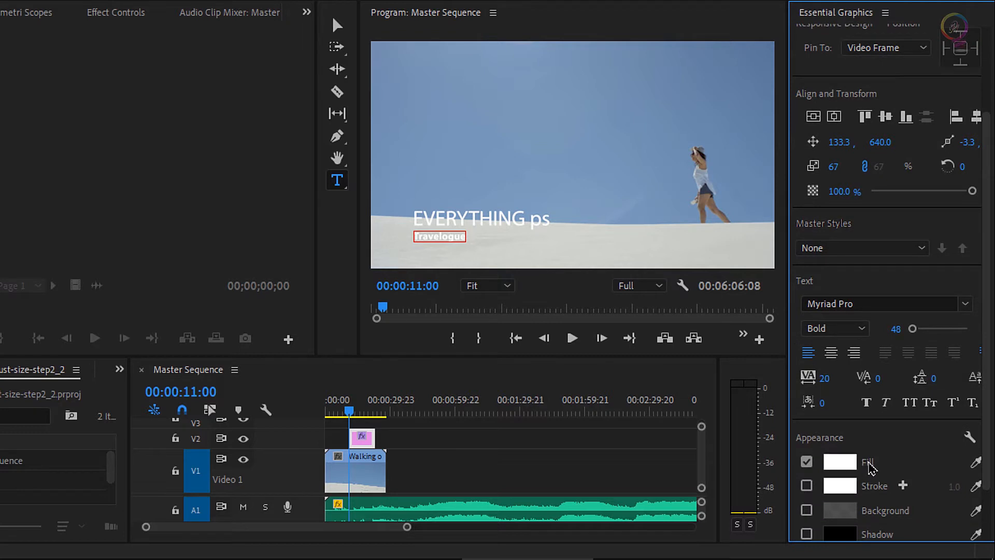
scroll(up, 3)
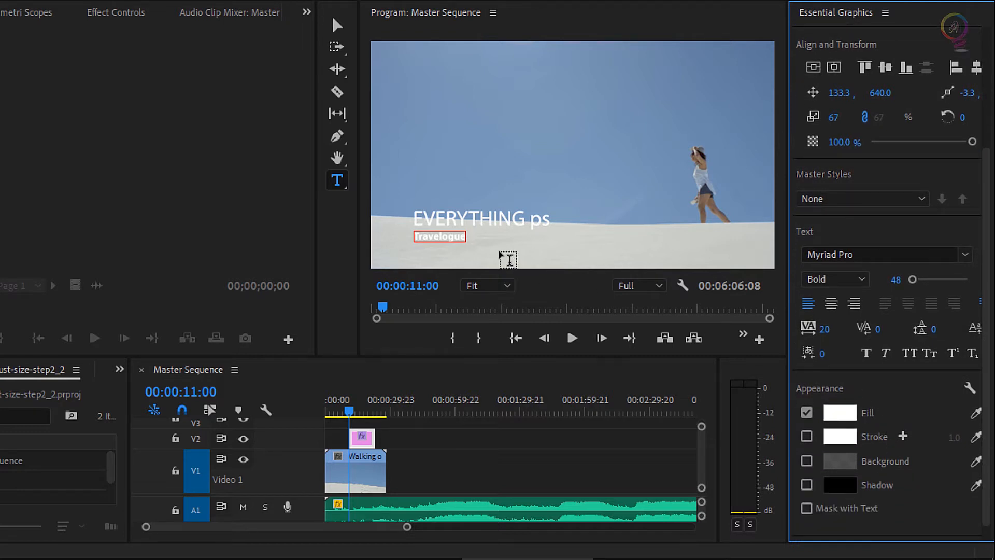
click(480, 218)
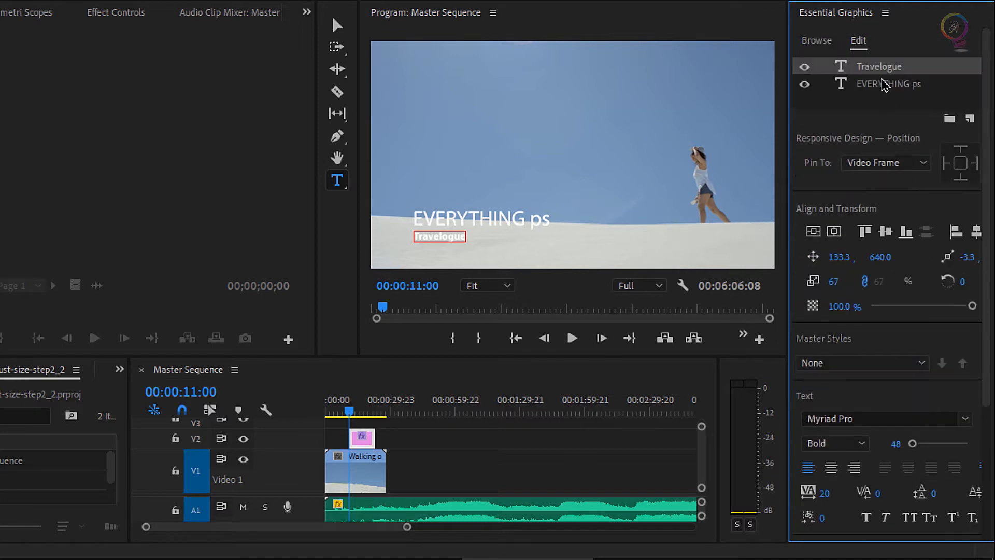
click(888, 83)
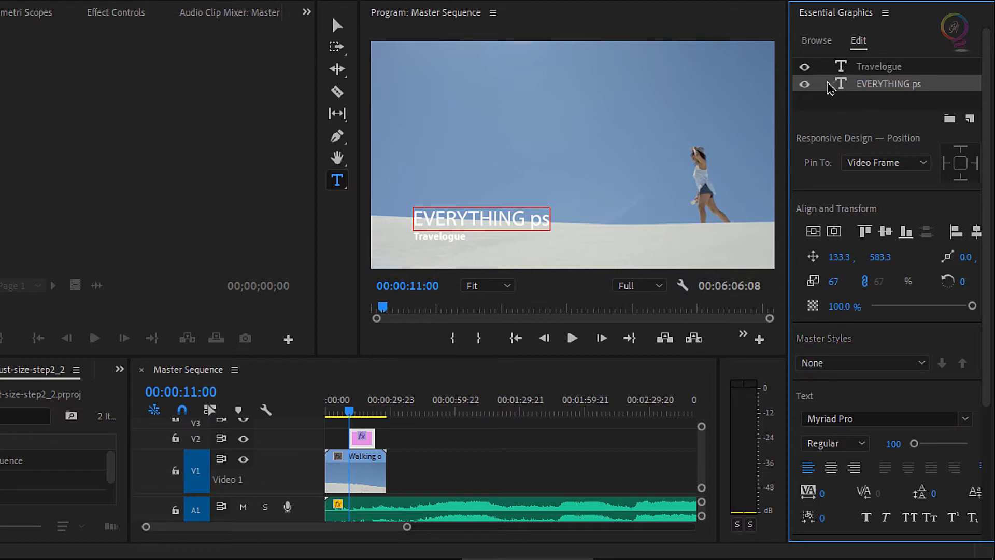
mouse_move(617, 183)
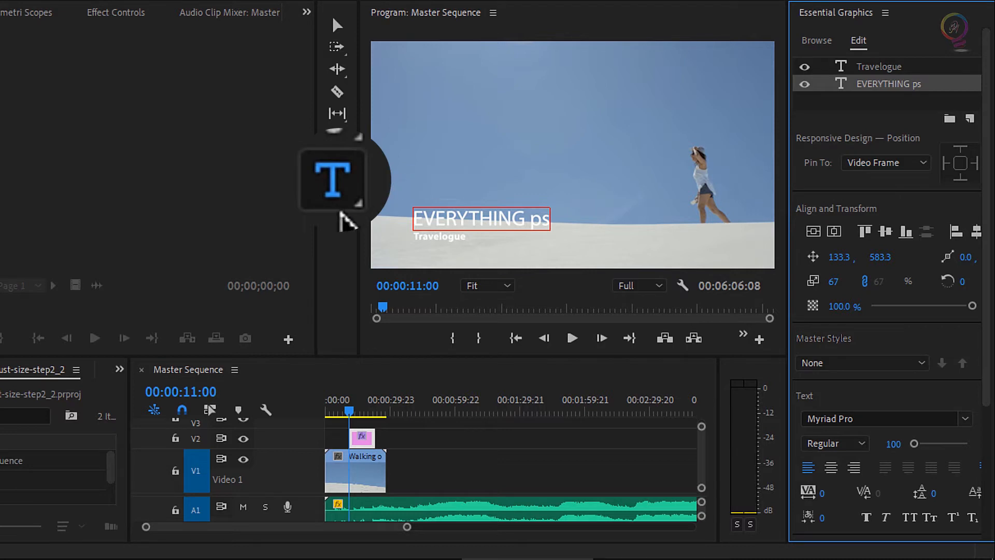
mouse_move(352, 219)
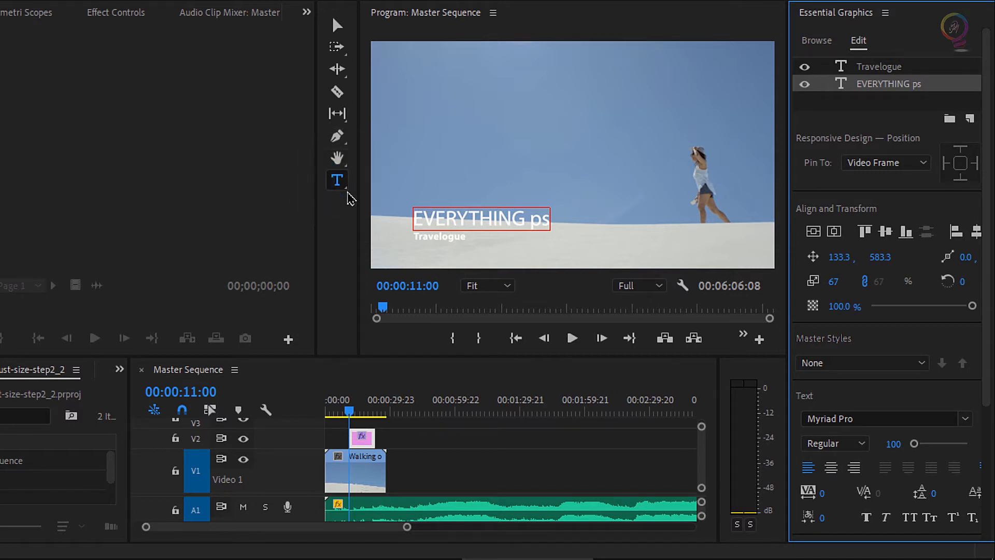
click(337, 180)
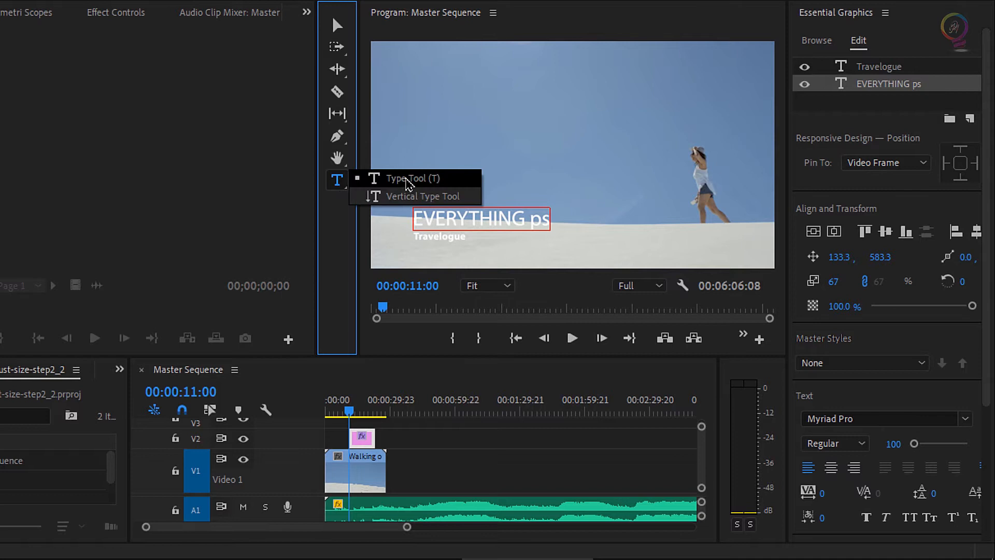
mouse_move(468, 206)
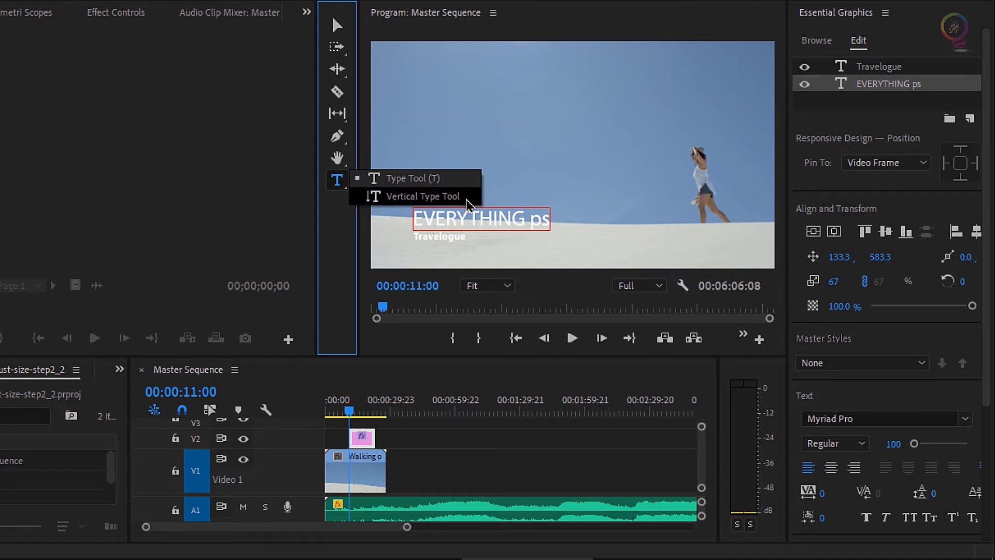
mouse_move(453, 201)
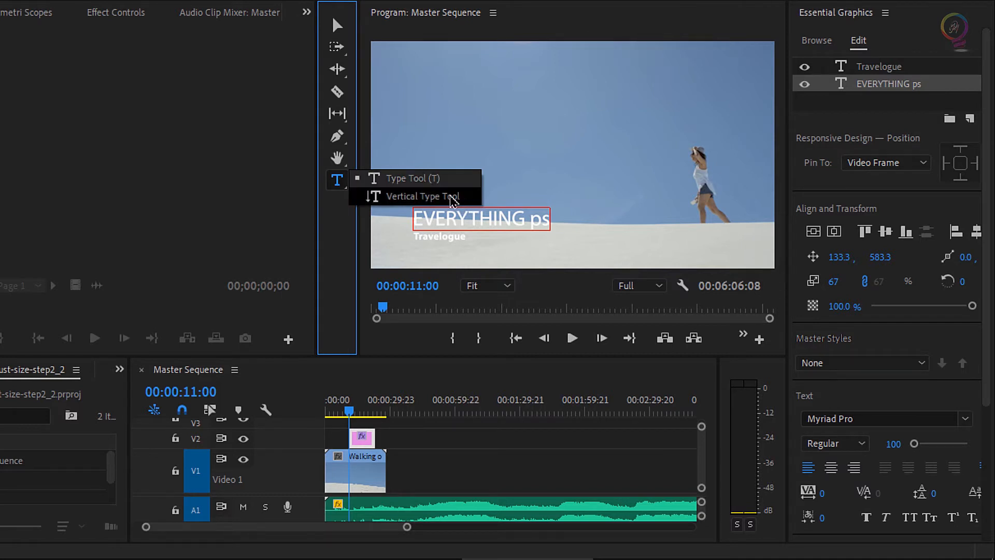
Step: Type 'Holidays' as vertical text near the frame's top-left edge
click(421, 196)
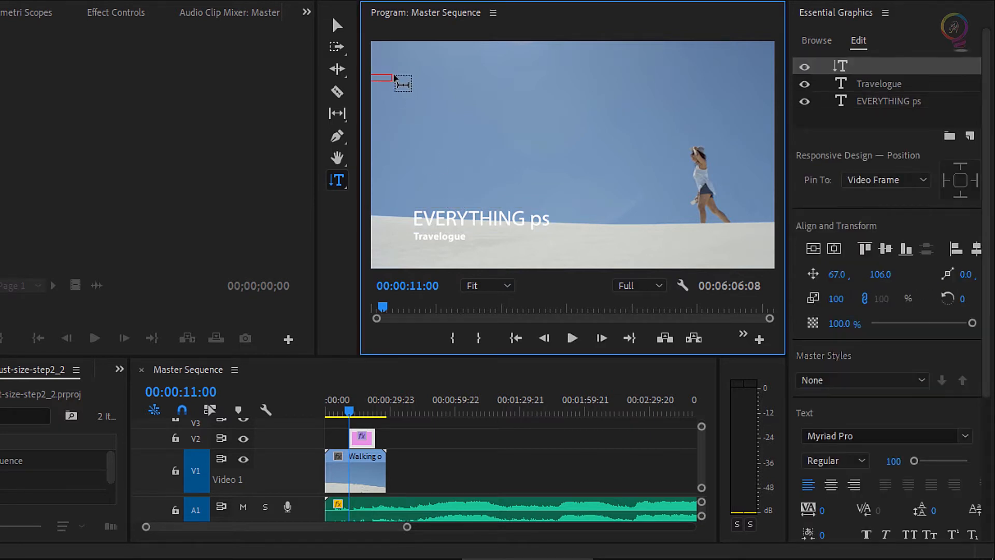
text(Holidays)
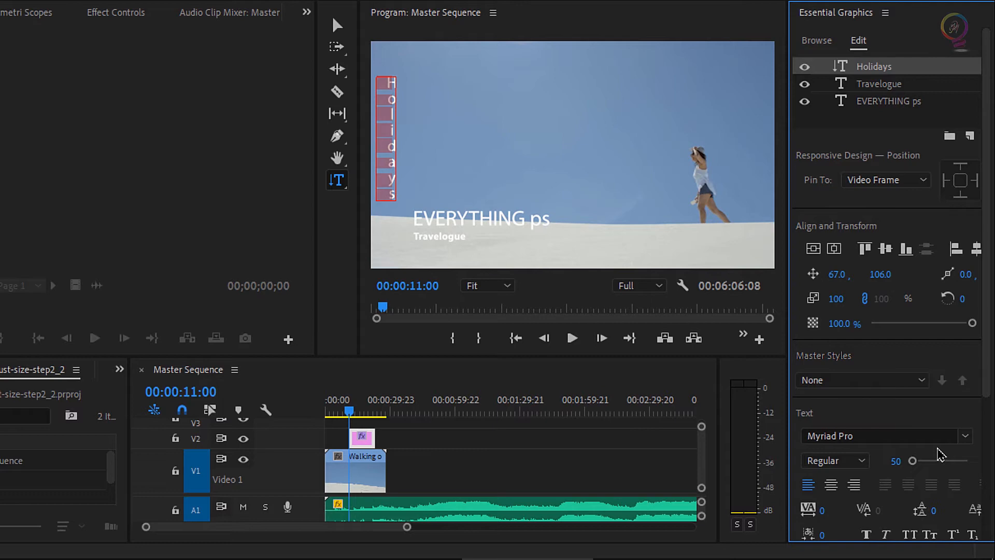
mouse_move(336, 137)
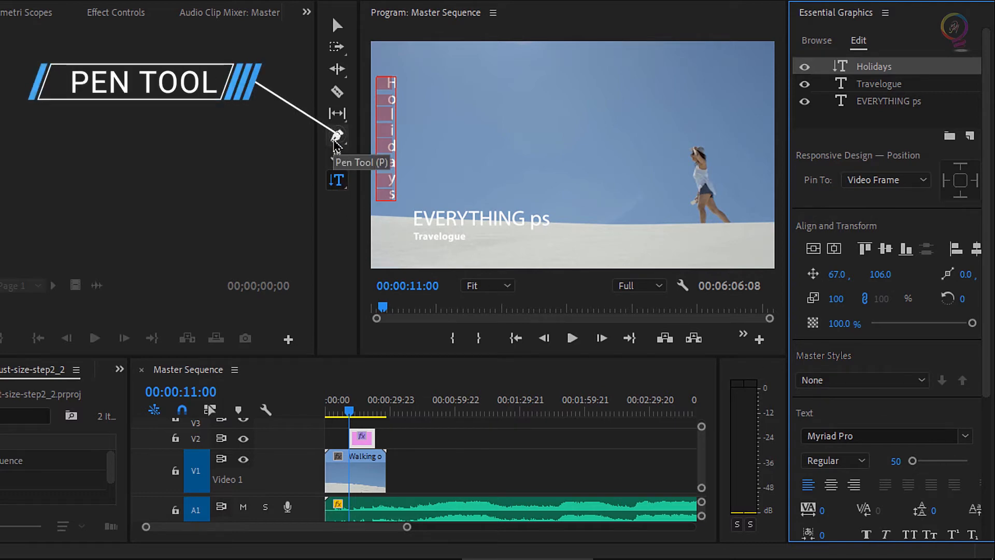
click(336, 137)
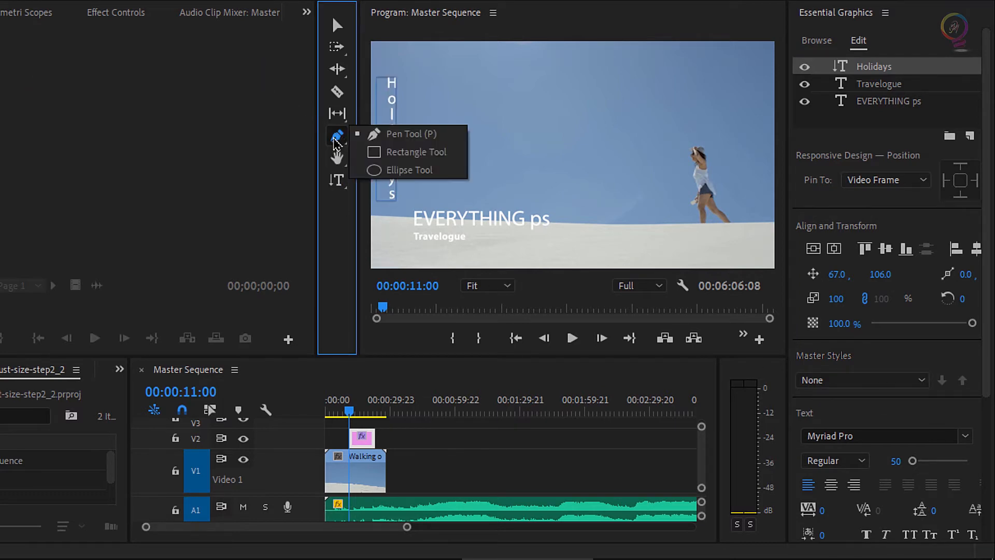
mouse_move(416, 151)
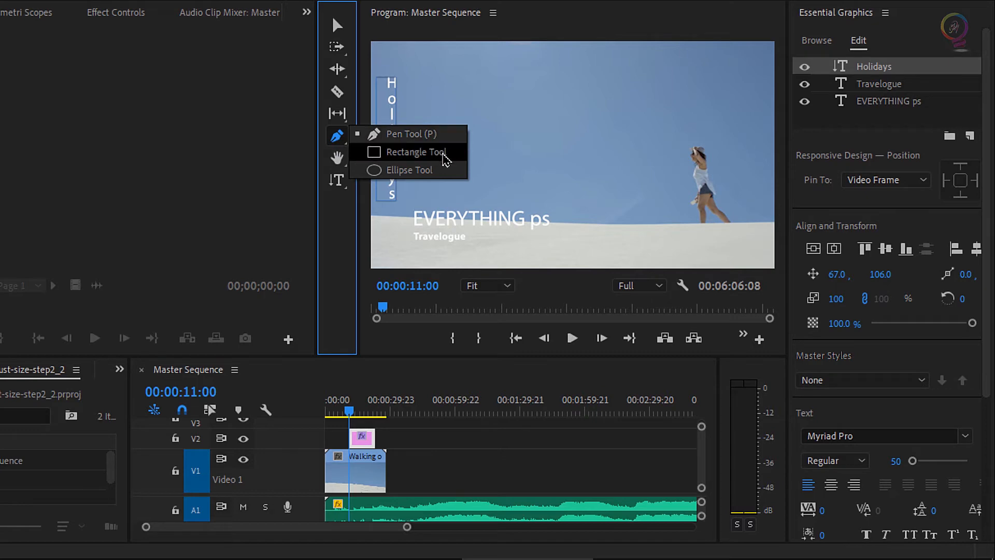
Step: Choose the Rectangle Tool from the Pen Tool flyout
click(418, 152)
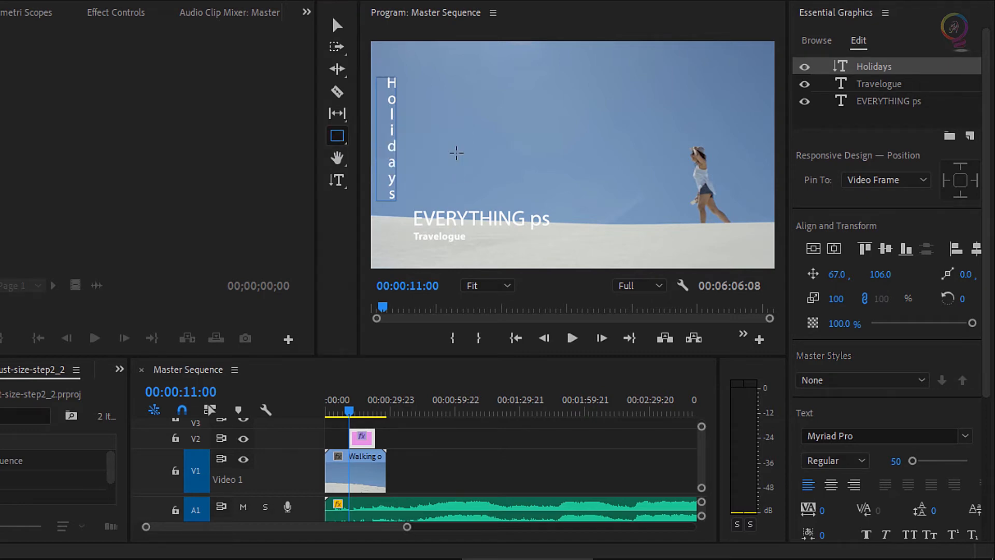
mouse_move(401, 201)
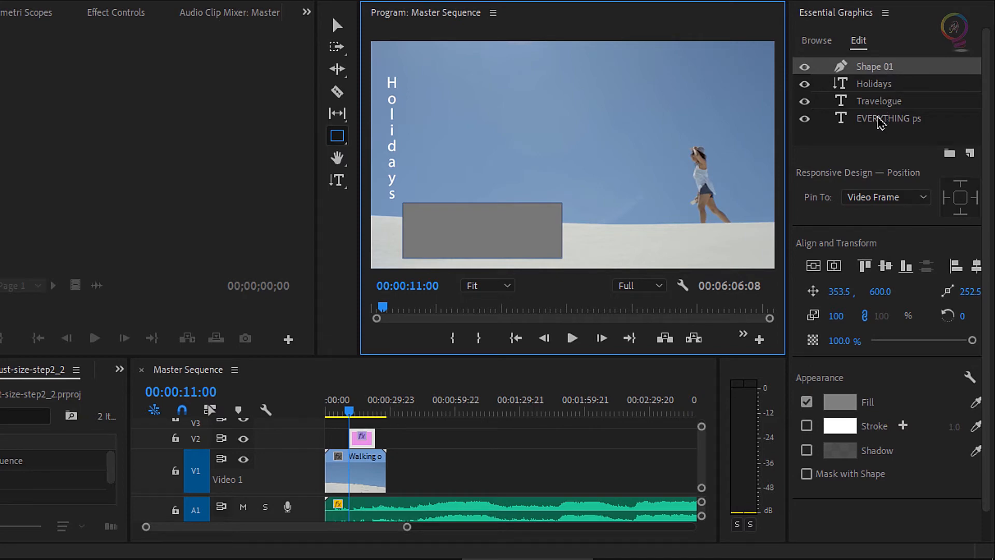
mouse_move(912, 71)
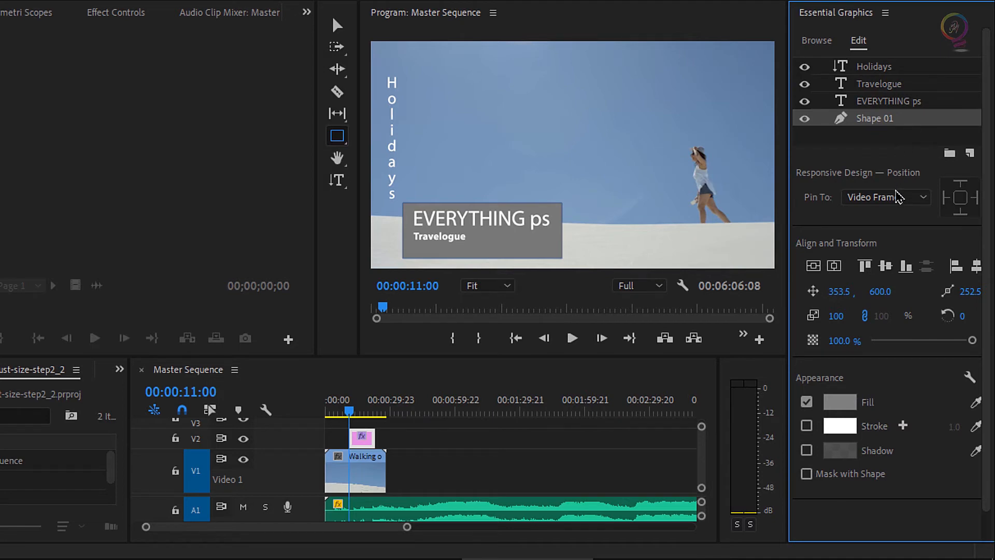
mouse_move(885, 230)
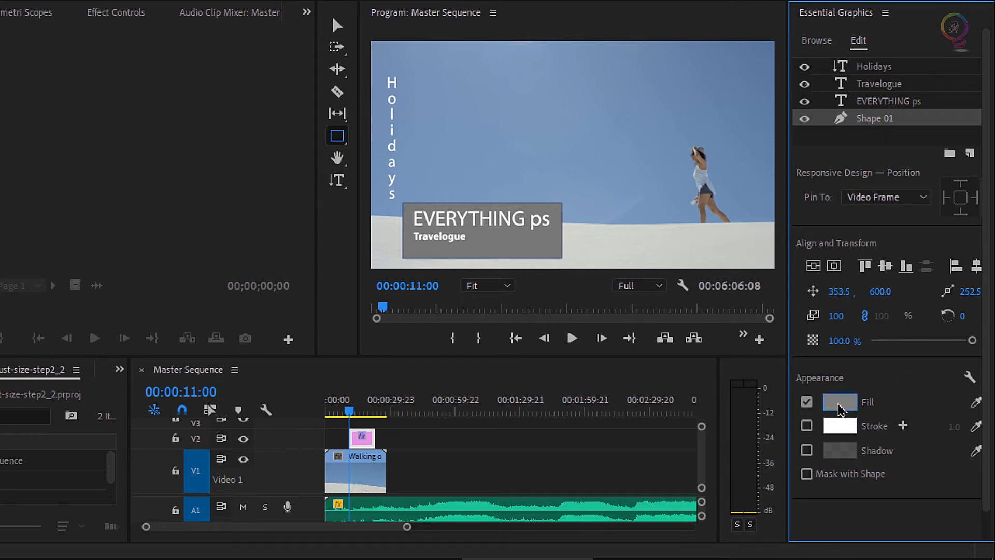
Step: Fill the rectangle with sky blue sampled from the clip's sky
click(840, 401)
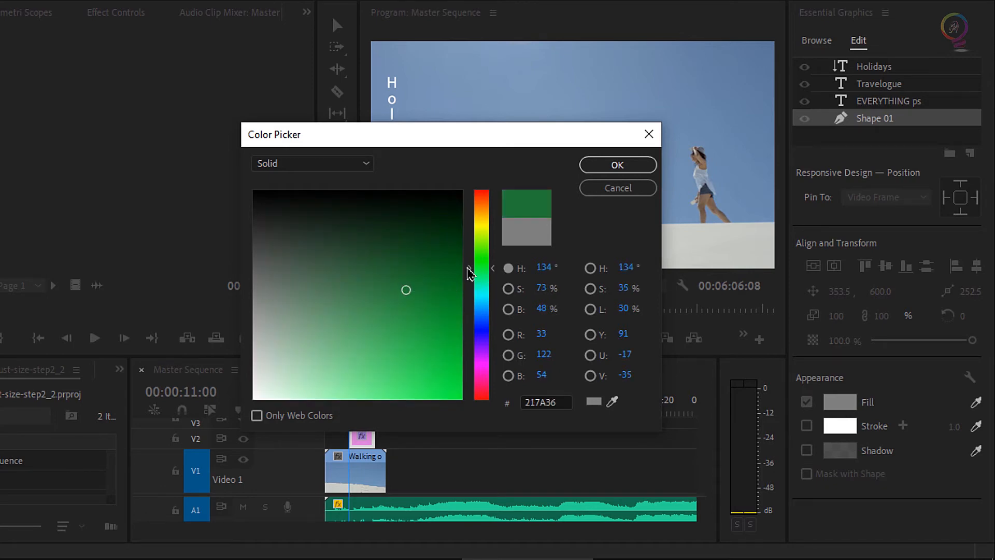
click(616, 164)
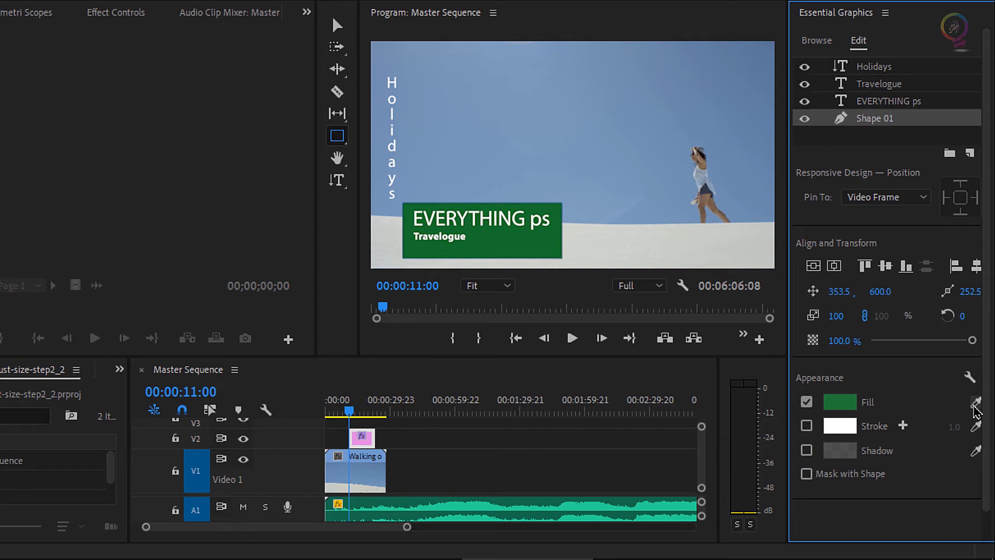
click(839, 402)
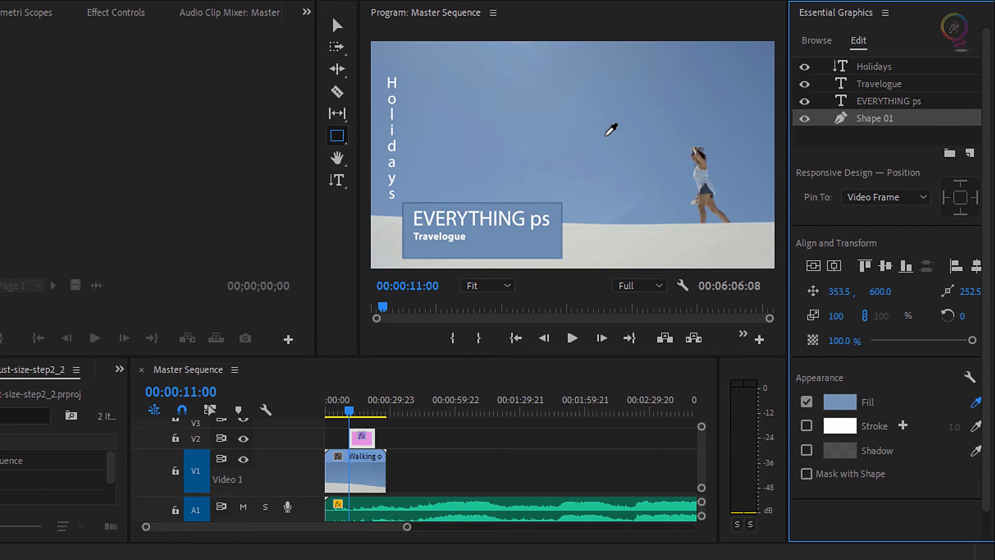
mouse_move(611, 107)
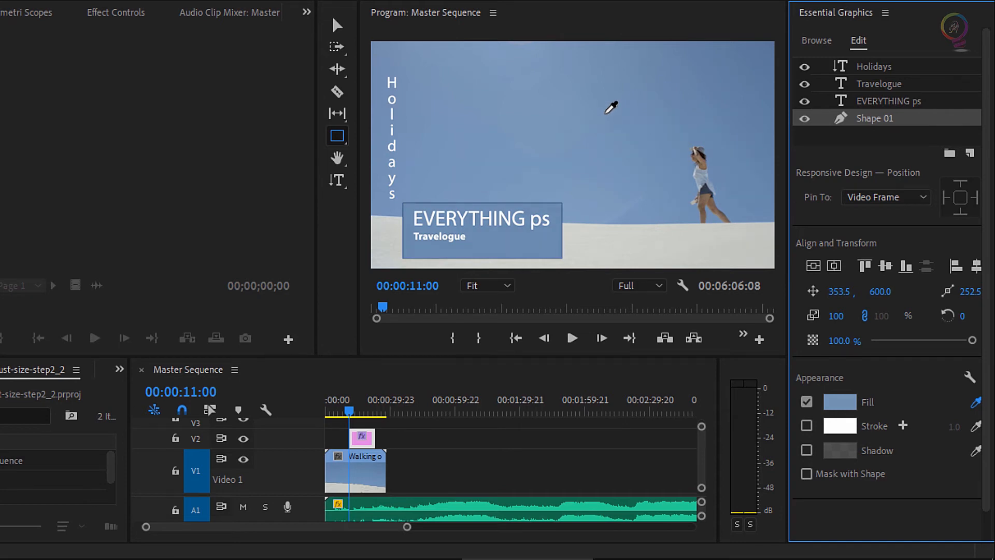
mouse_move(687, 207)
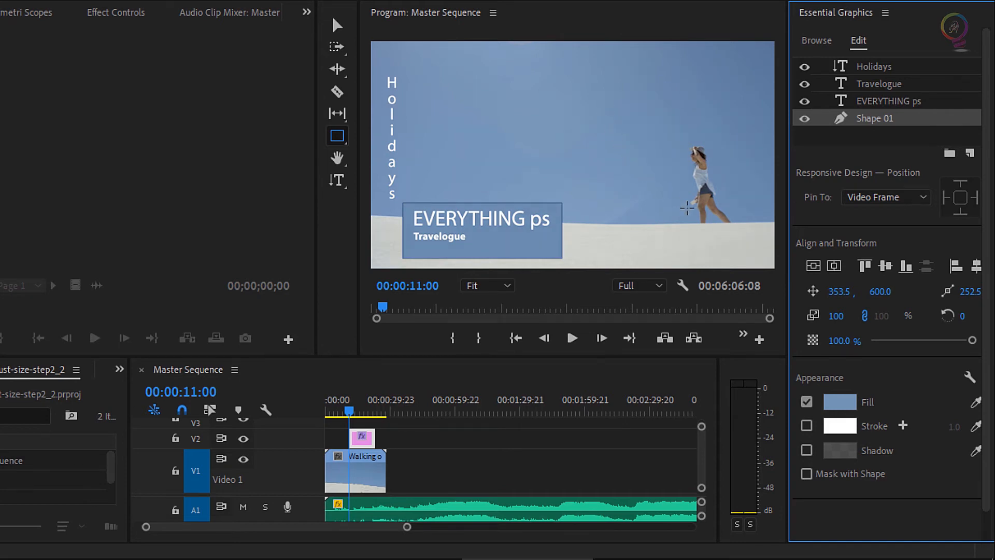
Step: Add a white 14-point stroke to the rectangle and reposition it behind the text
click(807, 425)
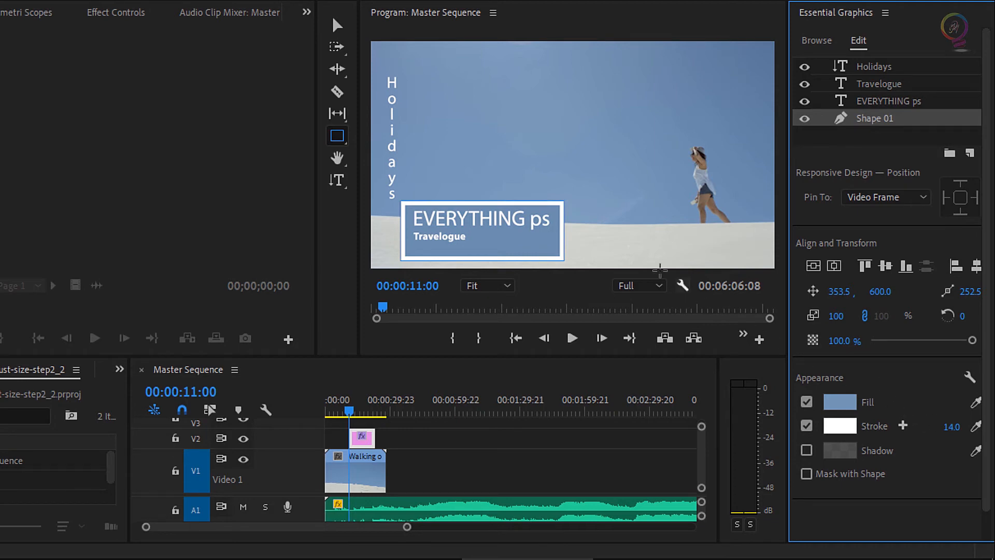
mouse_move(694, 228)
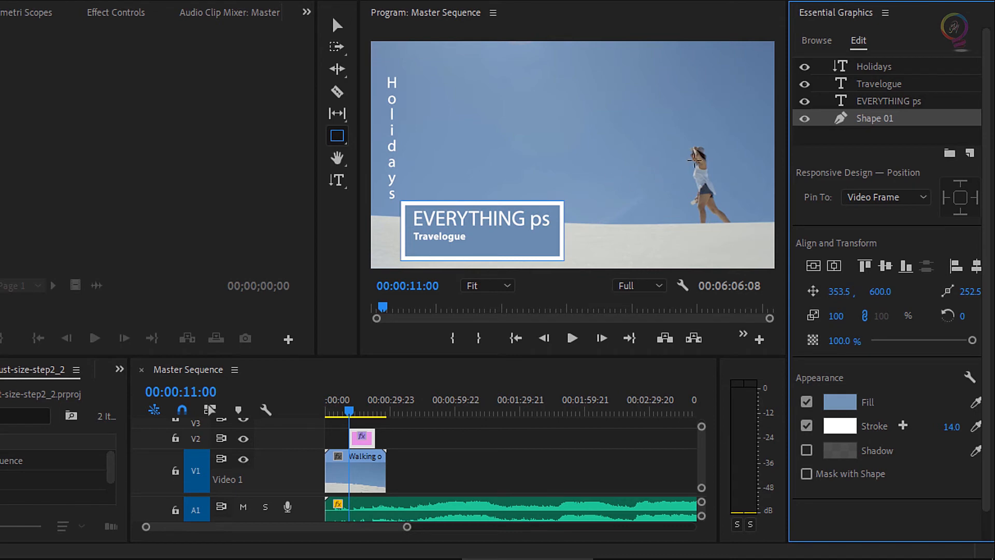
mouse_move(895, 234)
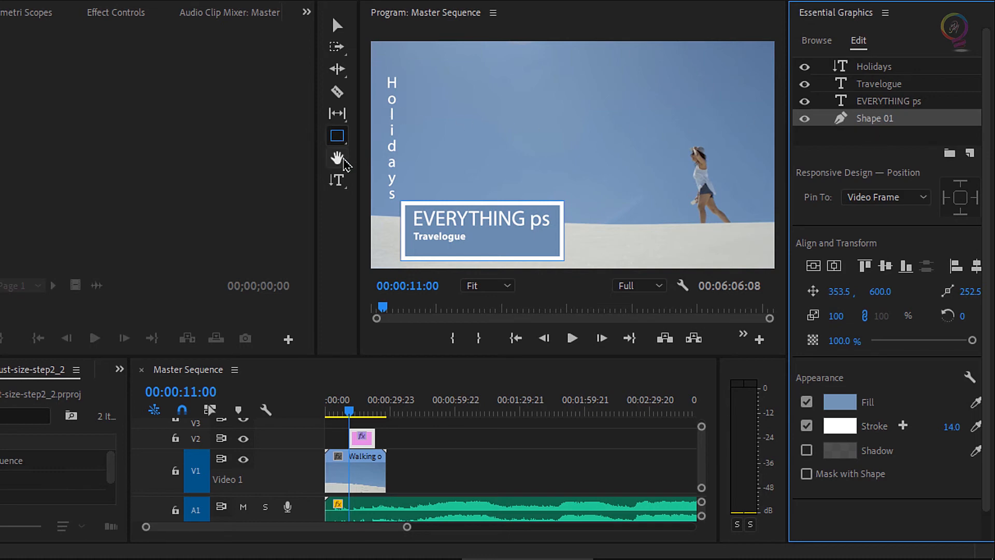
click(337, 25)
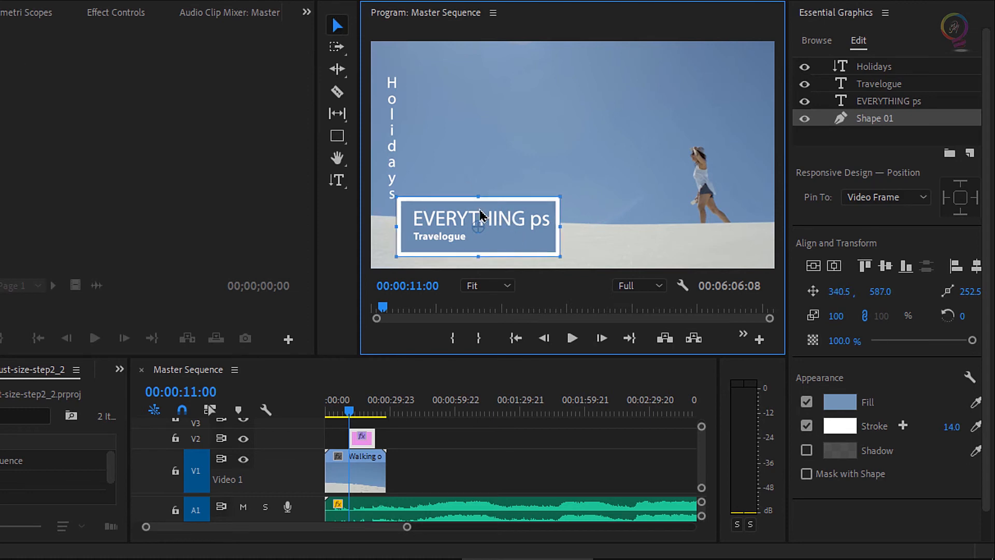
click(874, 65)
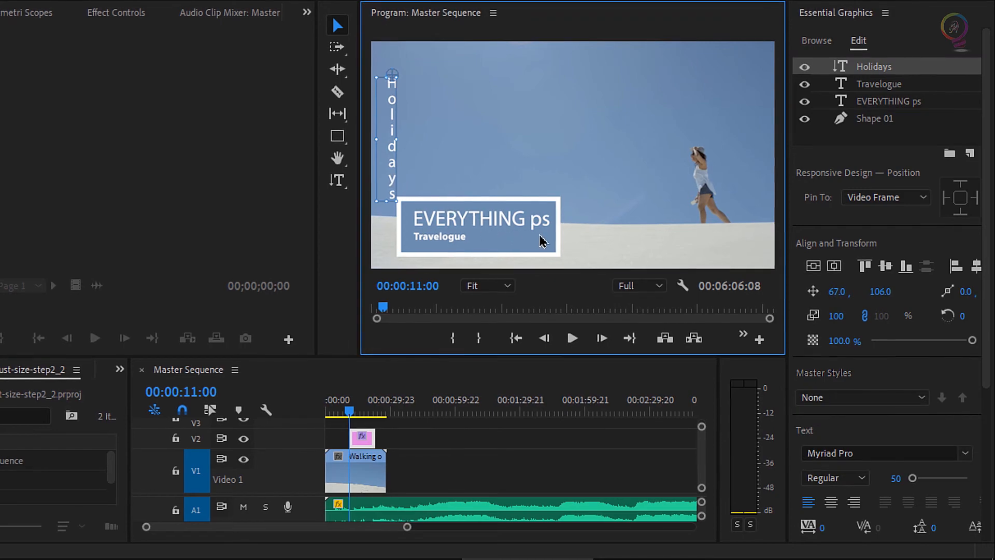
click(874, 118)
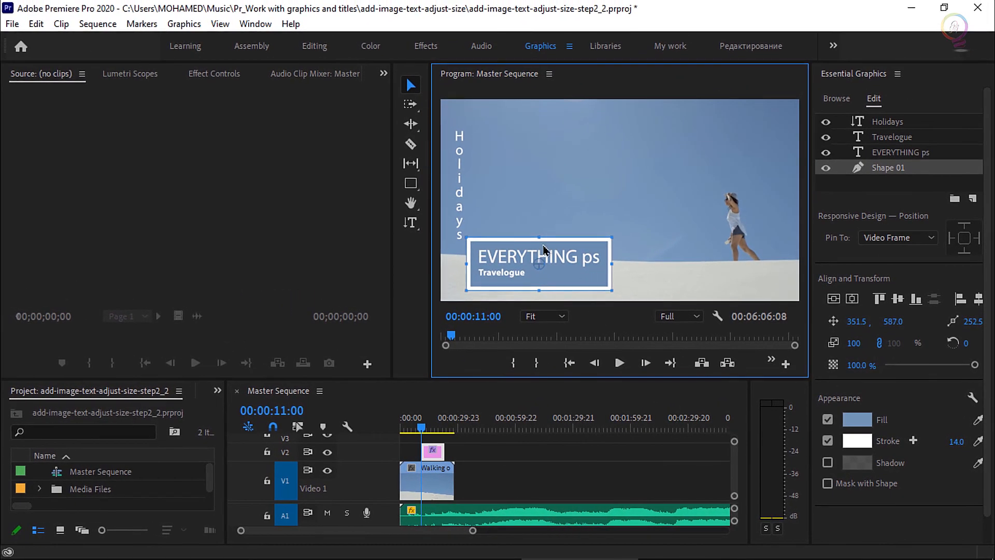
Step: Return to the Editing workspace and deselect the graphic on the timeline
click(314, 45)
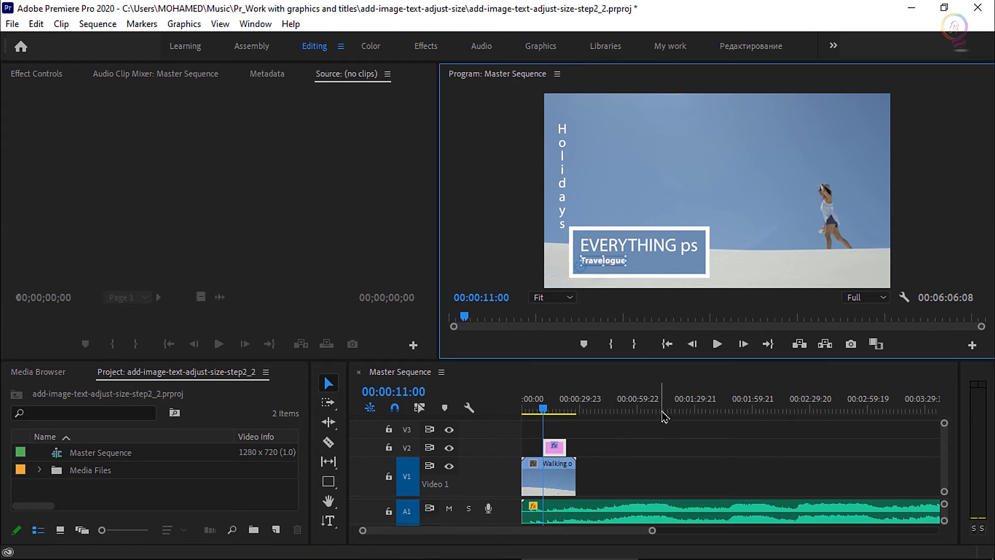
mouse_move(671, 448)
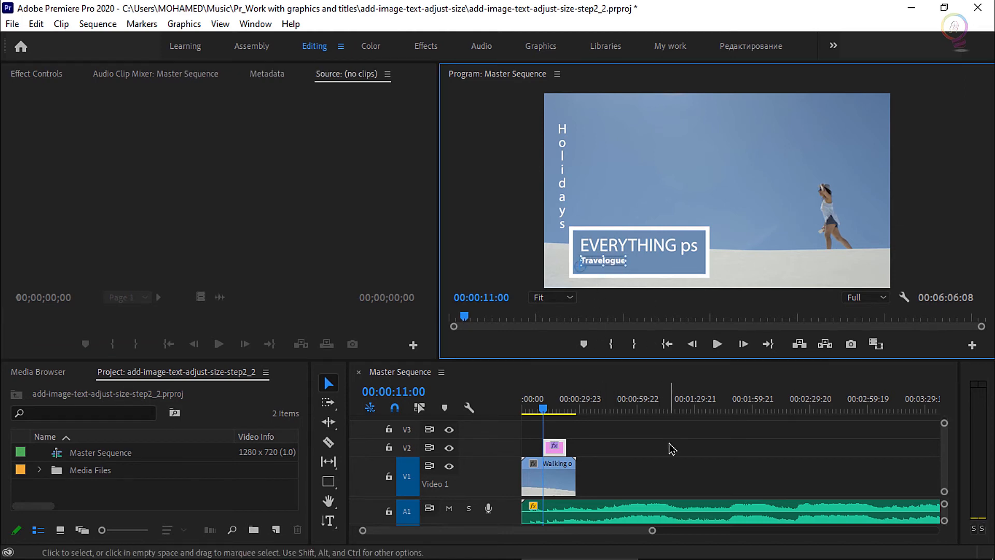
mouse_move(665, 477)
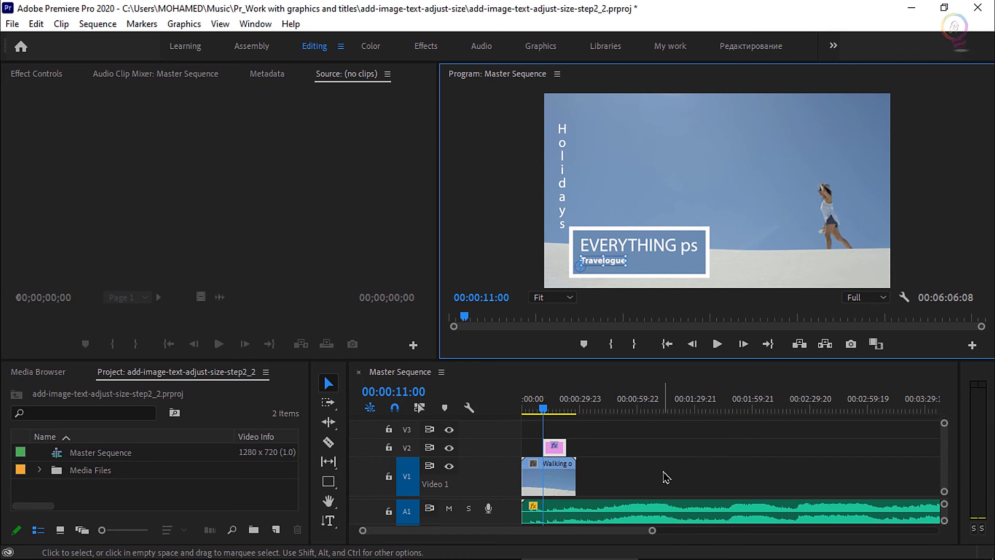
click(665, 475)
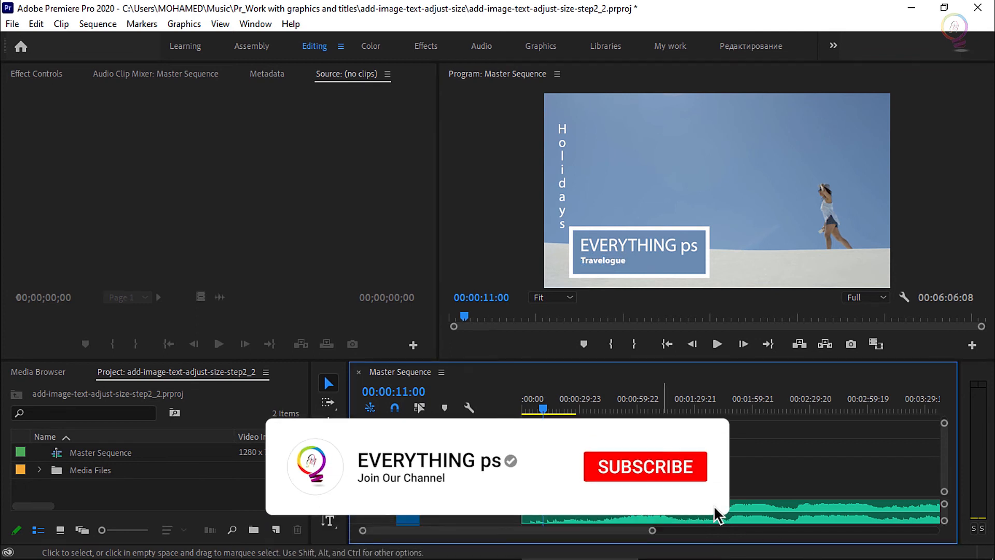
click(644, 466)
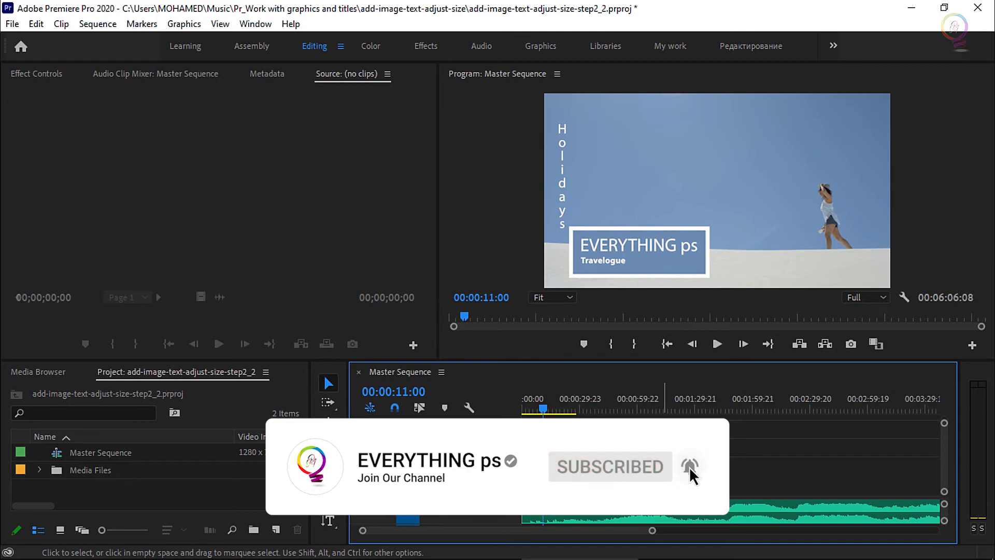